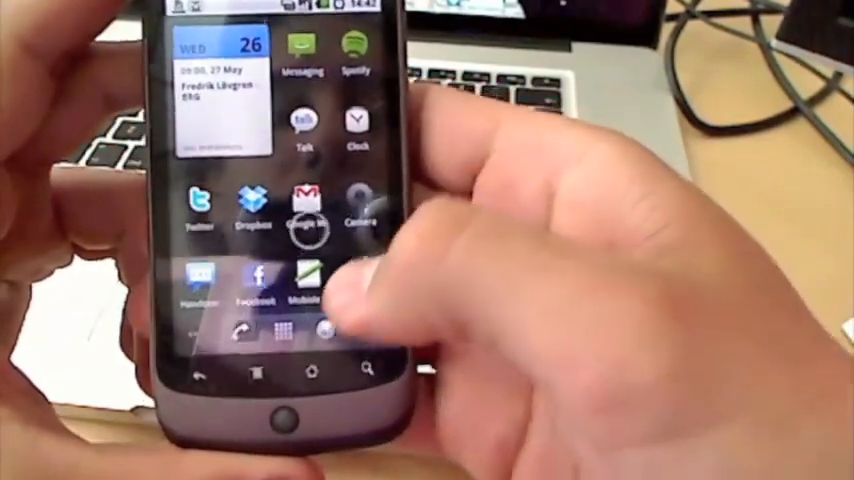
Launch Mobile Notes from the home screen icon.
left_click(296, 284)
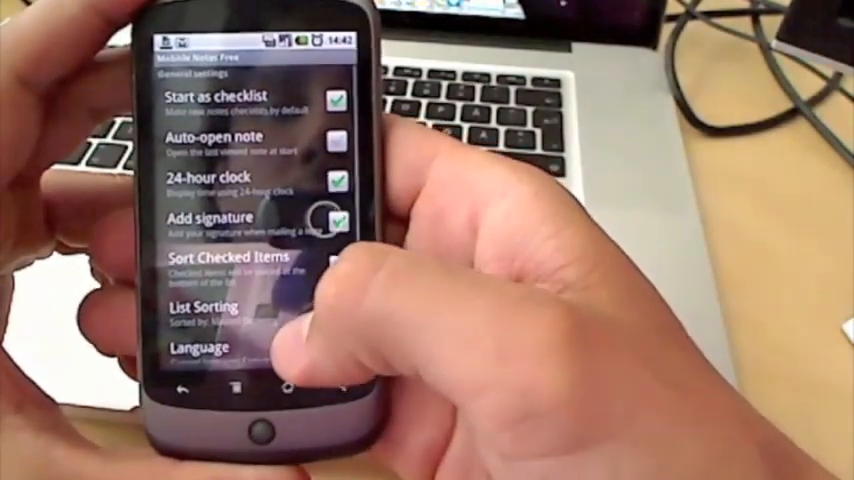
Scroll down through the general settings list before returning to the notes.
scroll("down", 3)
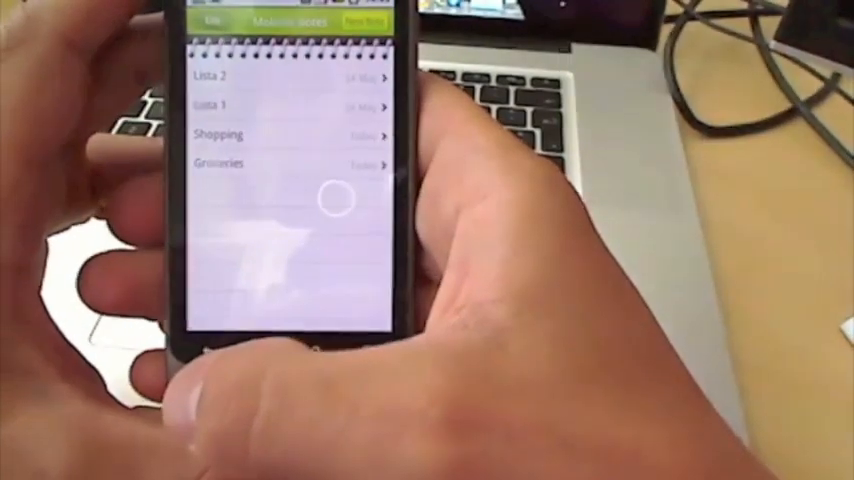
Open the Groceries checklist note and bring up its alarm reminder option.
left_click(218, 164)
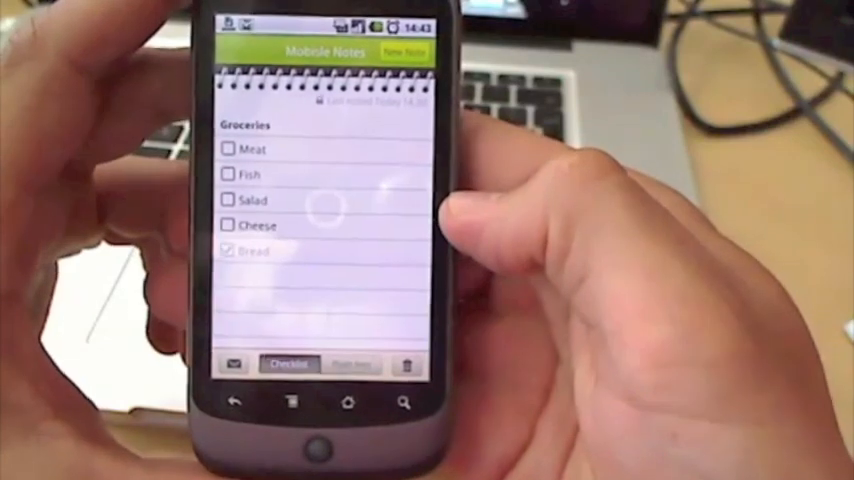
left_click(242, 402)
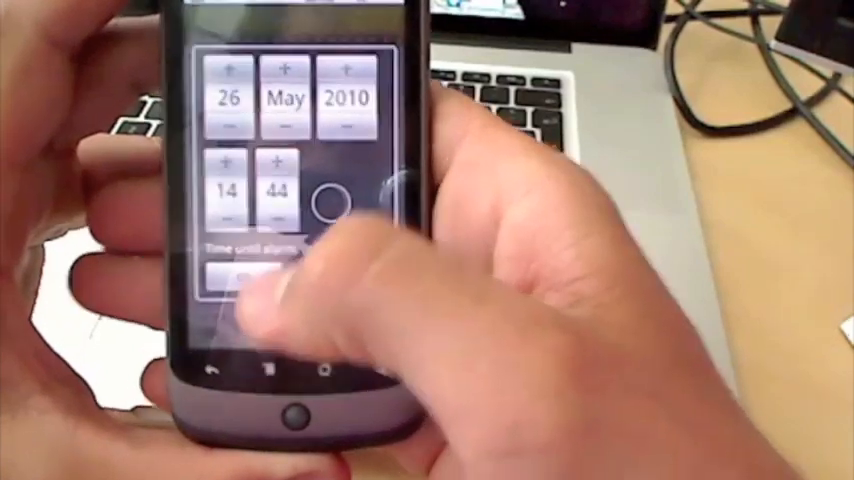
Confirm the note alarm for 26 May 2010 at 14:44.
left_click(270, 156)
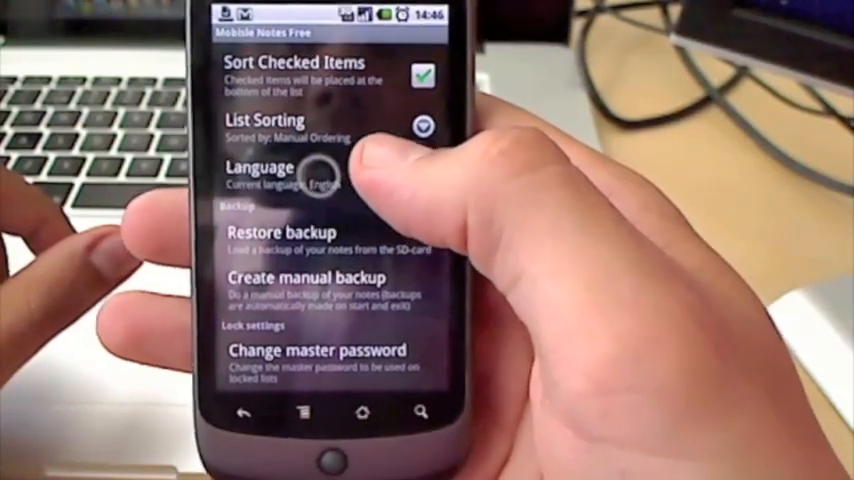
Enter the Language setting and accept the BETA translation warning.
left_click(290, 170)
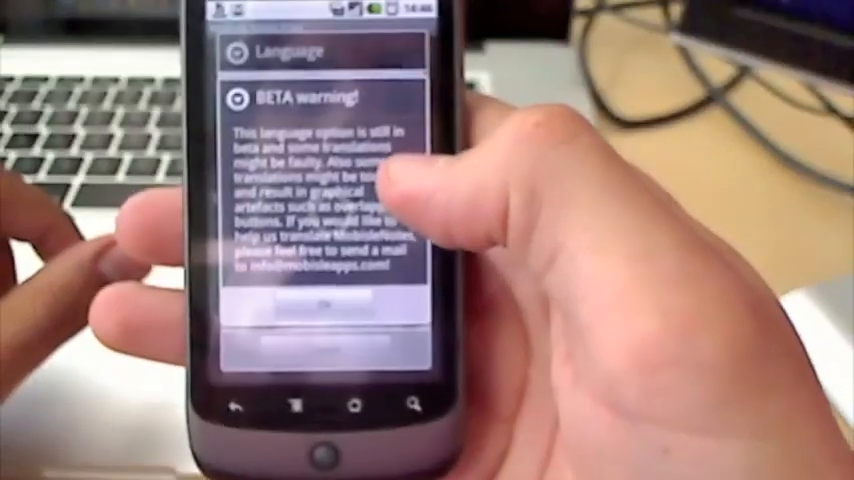
left_click(320, 300)
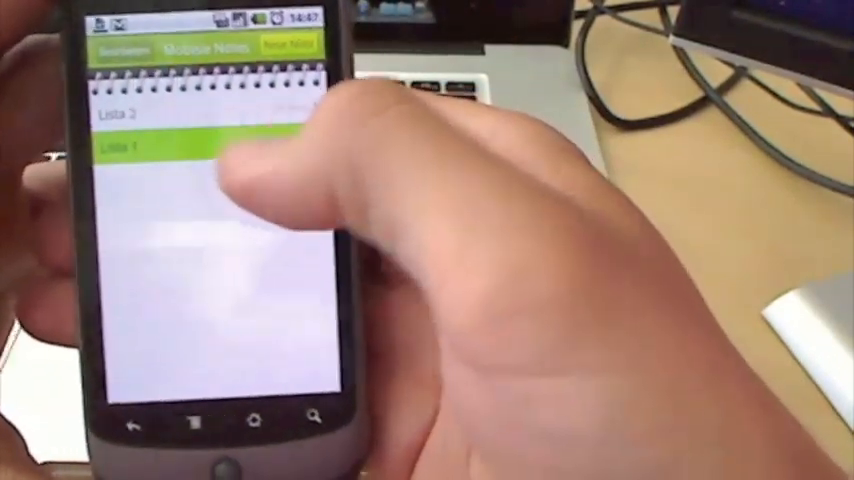
Reopen settings and scroll the language list showing German as the current choice.
left_click(140, 148)
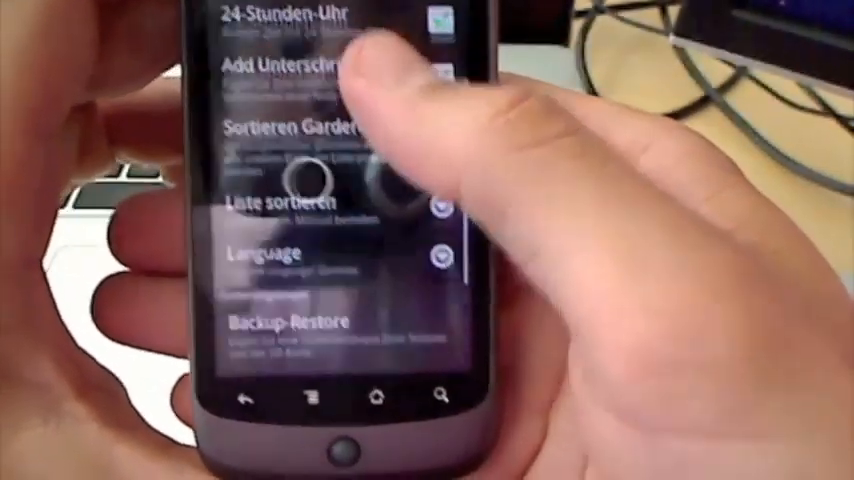
left_click(270, 256)
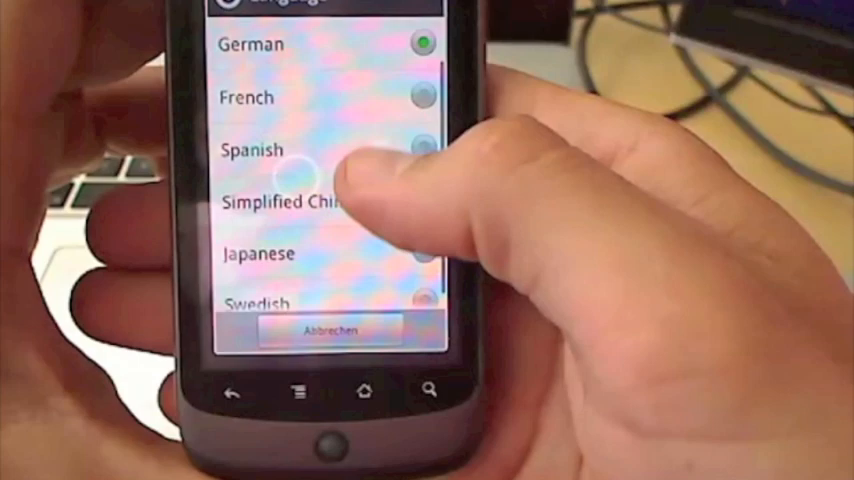
scroll("down", 3)
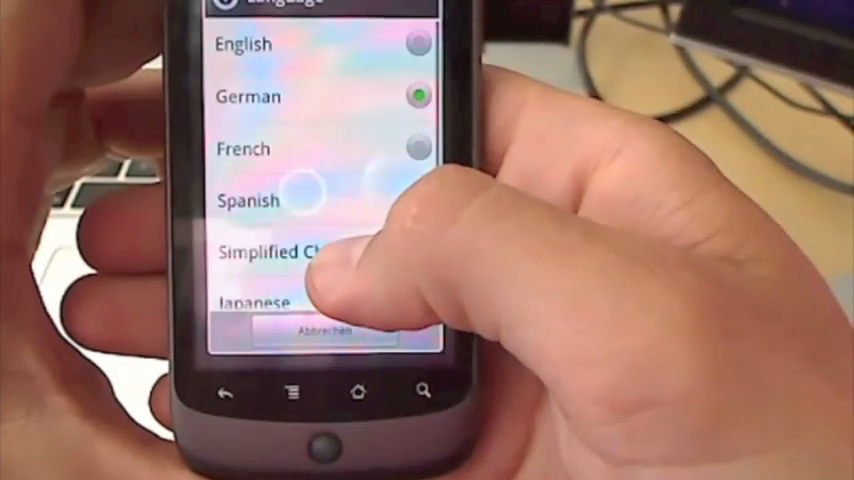
scroll("down", 3)
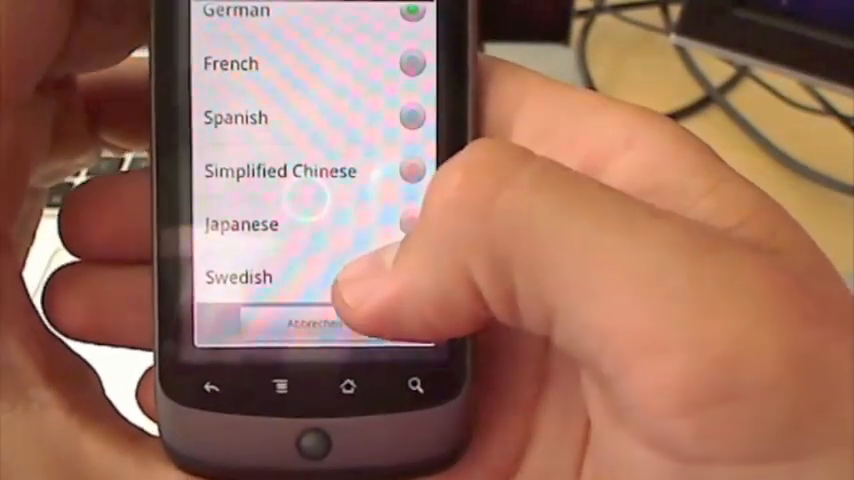